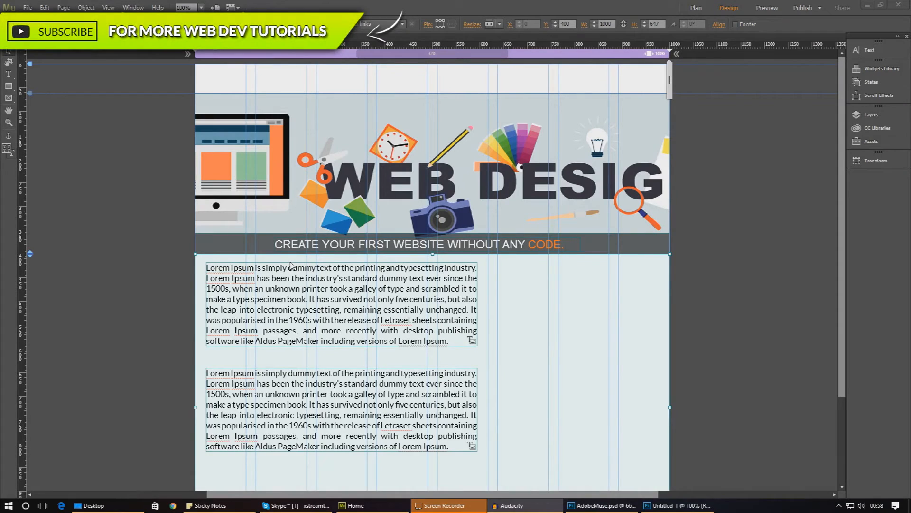
pyautogui.moveTo(498, 219)
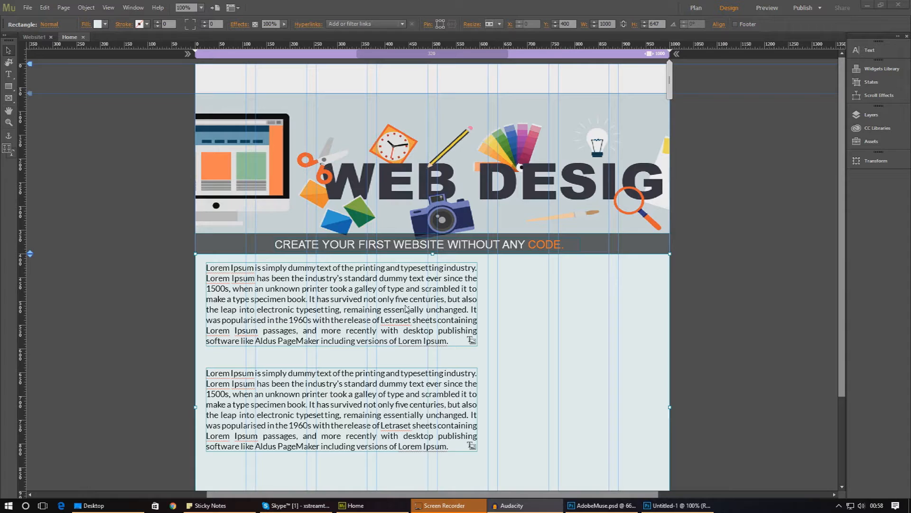
pyautogui.moveTo(404, 313)
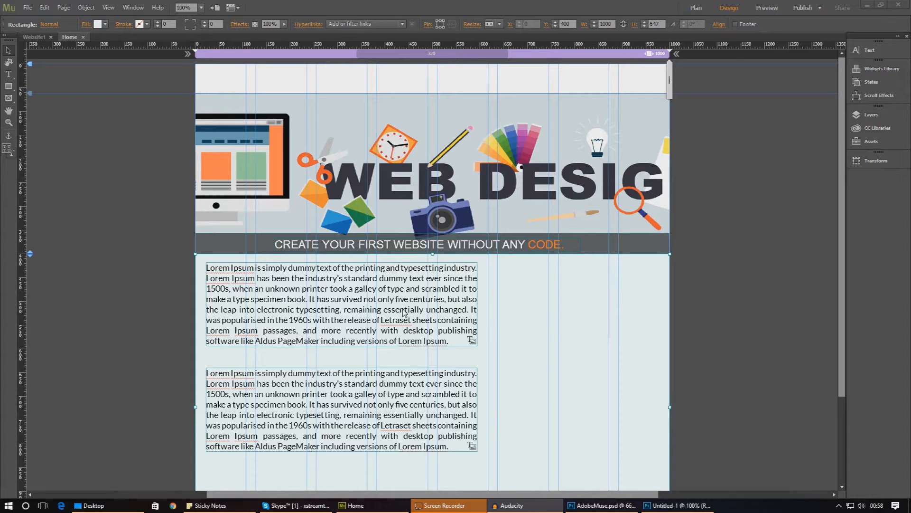
# - Bring the AdobeMuse.psd mockup with the Muse and Photoshop logos into view as reference
pyautogui.click(602, 505)
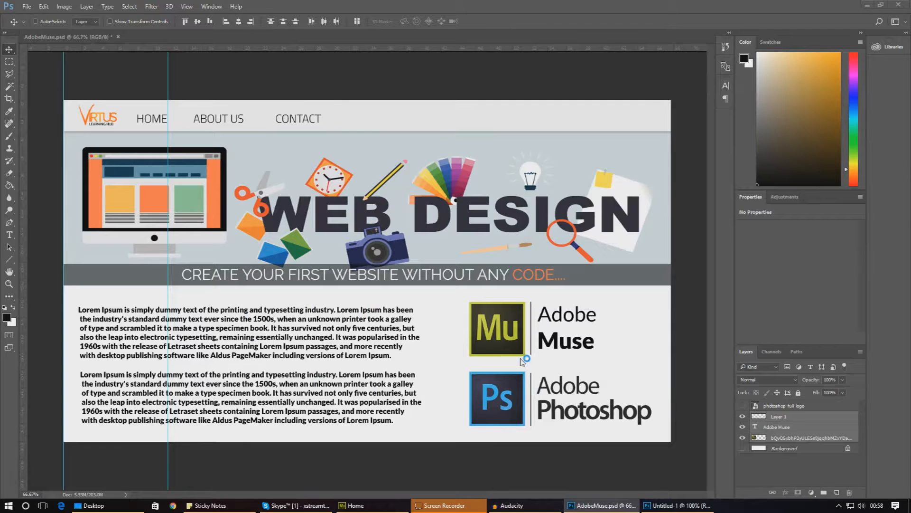
pyautogui.moveTo(519, 404)
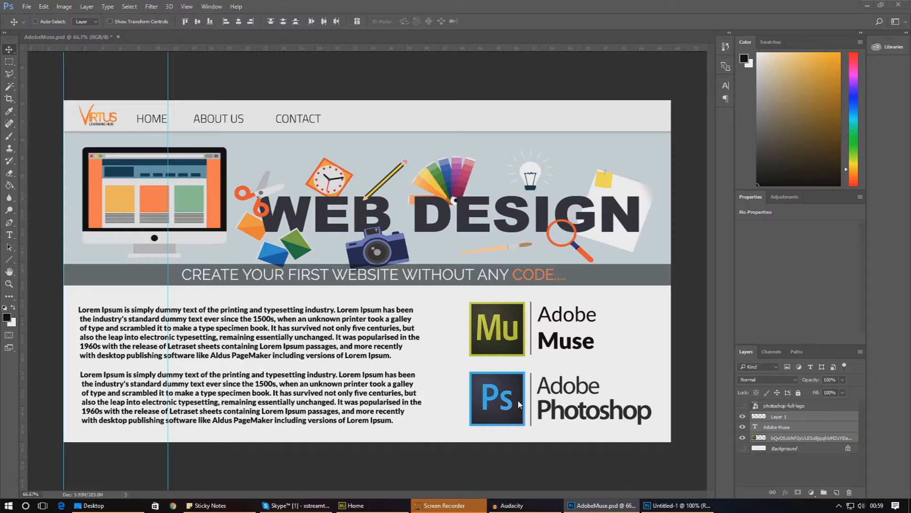
pyautogui.moveTo(448, 323)
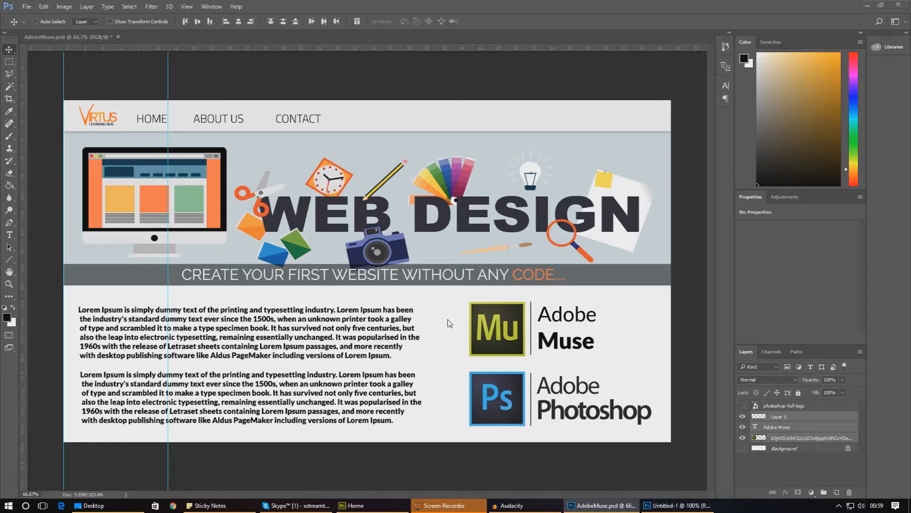
pyautogui.moveTo(485, 326)
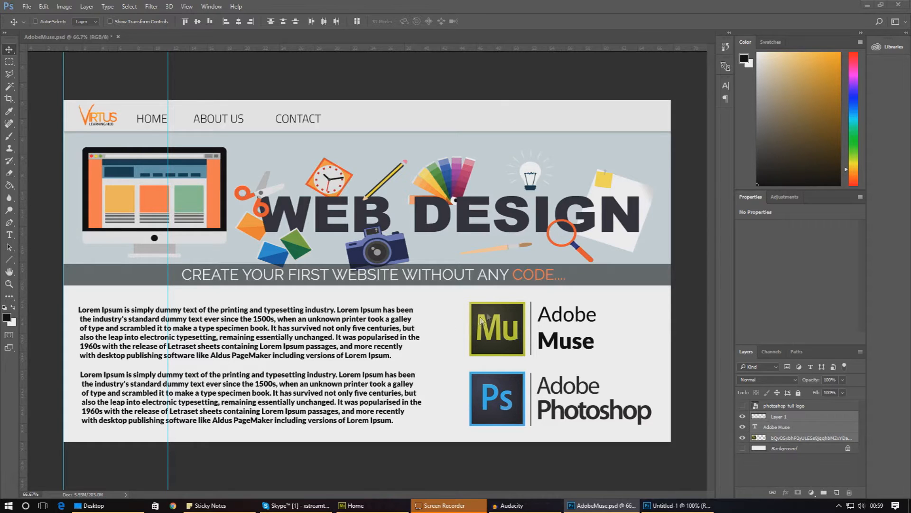
pyautogui.moveTo(262, 209)
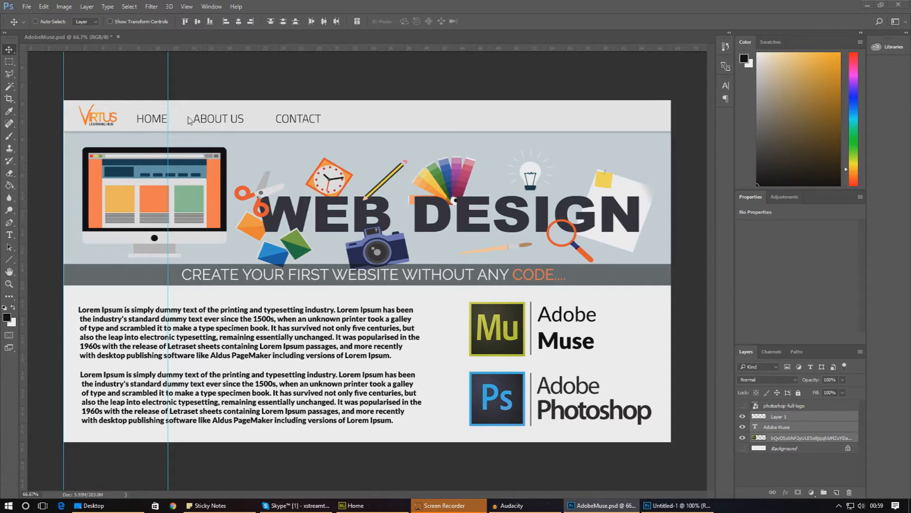
pyautogui.moveTo(366, 358)
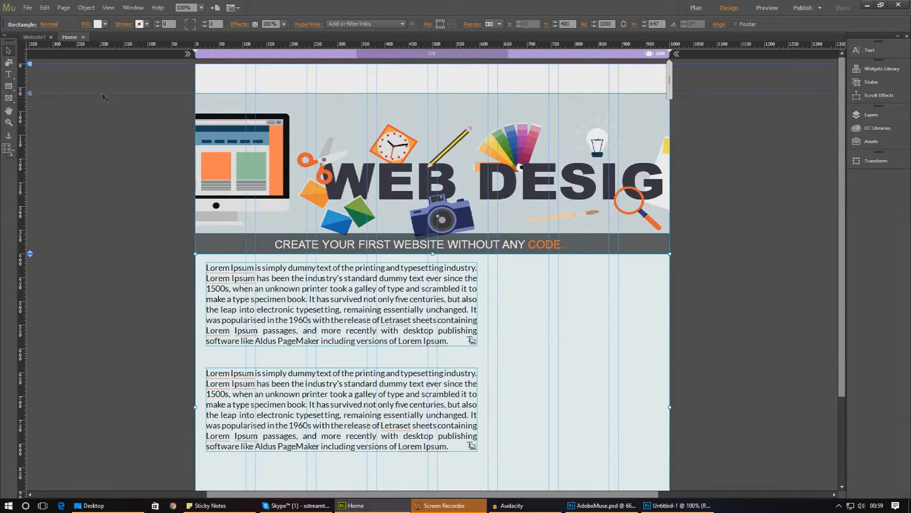
pyautogui.click(604, 505)
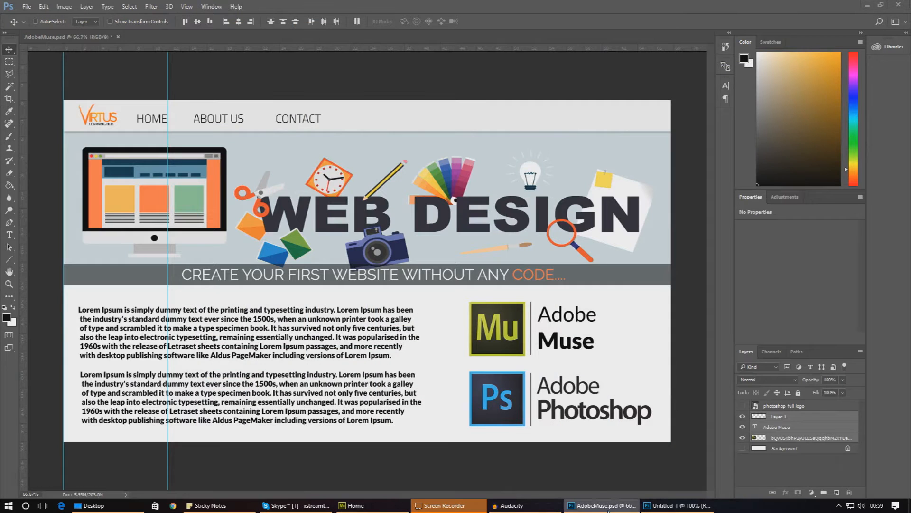
pyautogui.moveTo(533, 395)
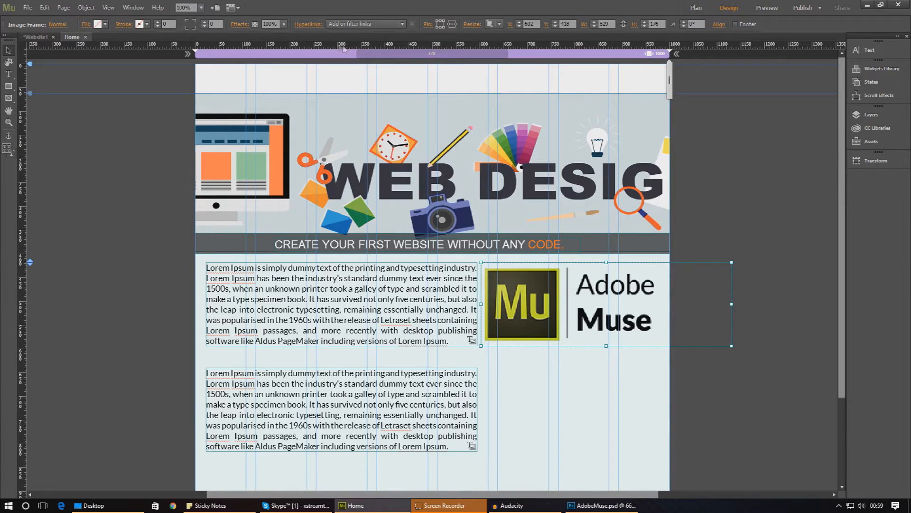
pyautogui.moveTo(300, 34)
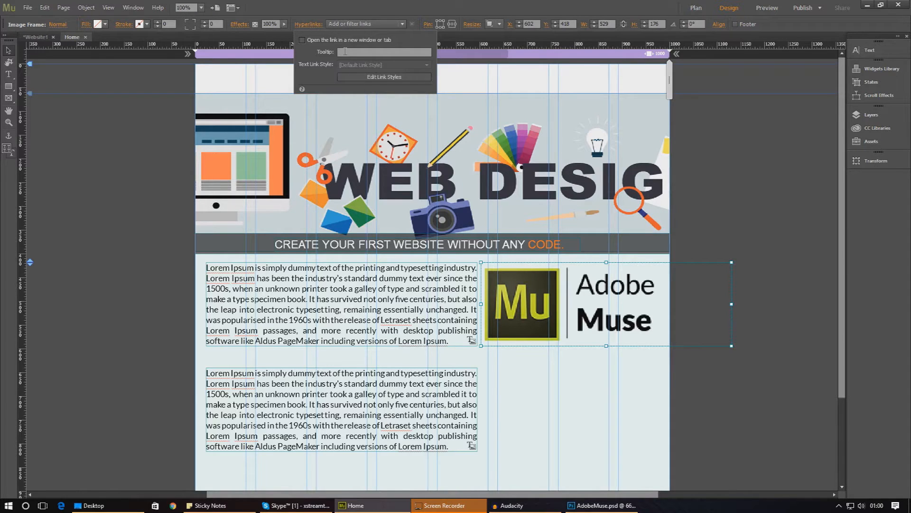
# - Enter 'Adobe Muse Website' as the Tooltip for the selected Muse logo
pyautogui.write('A')
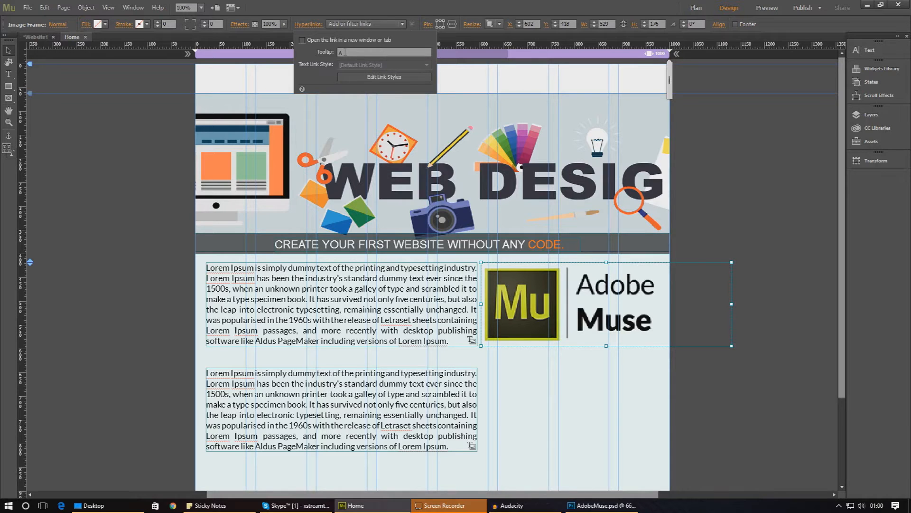
pyautogui.write('Adobe Muse Website')
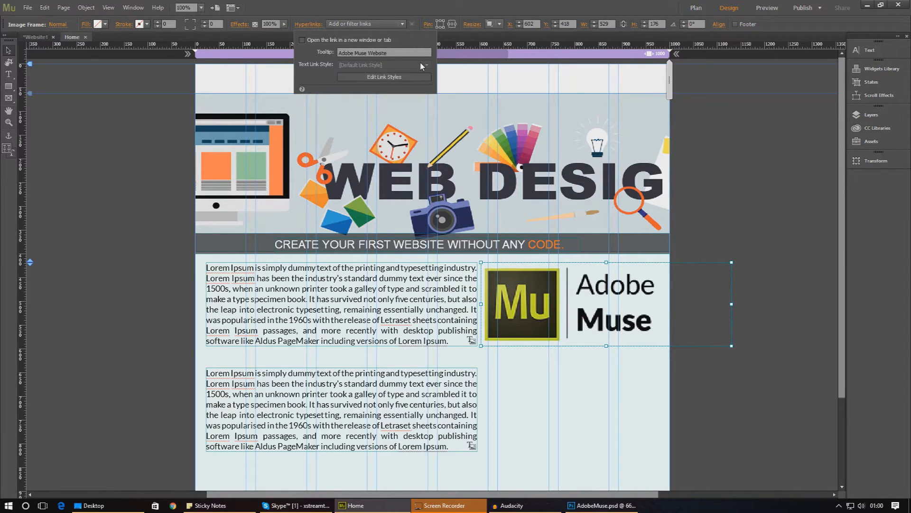
pyautogui.moveTo(411, 69)
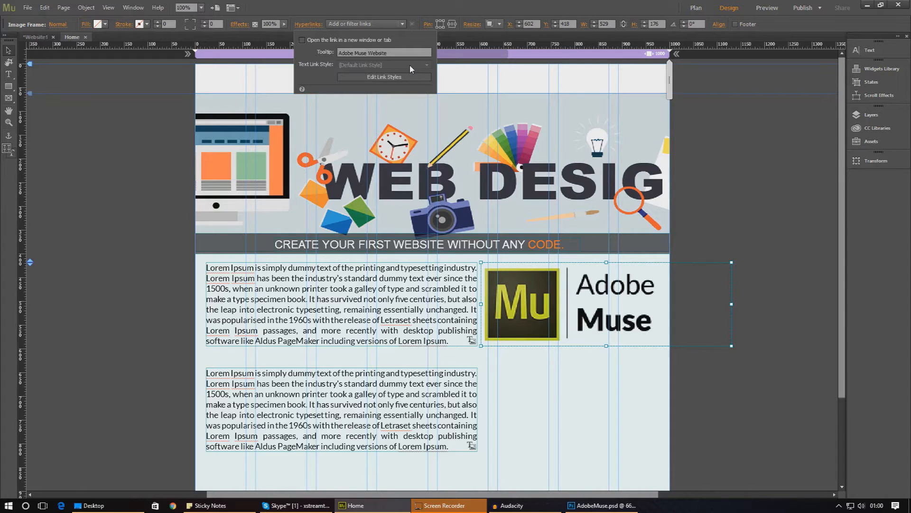
pyautogui.moveTo(337, 144)
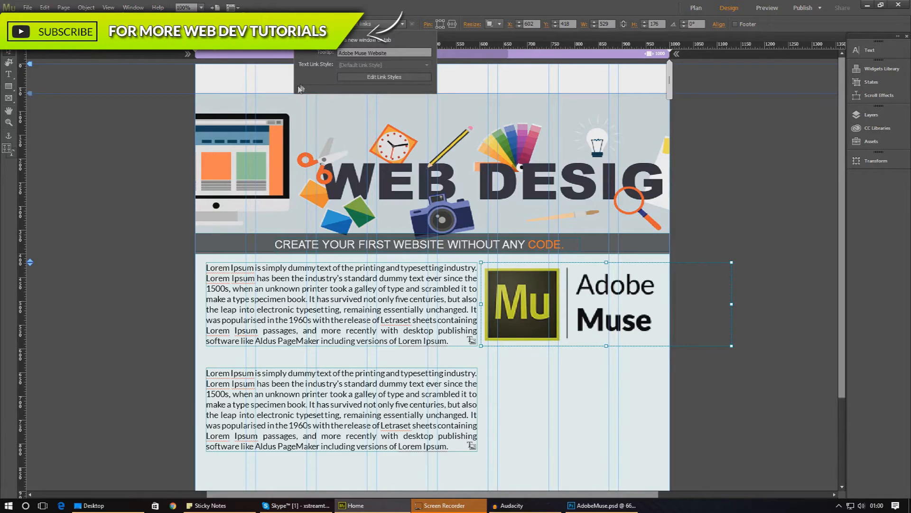
pyautogui.moveTo(302, 87)
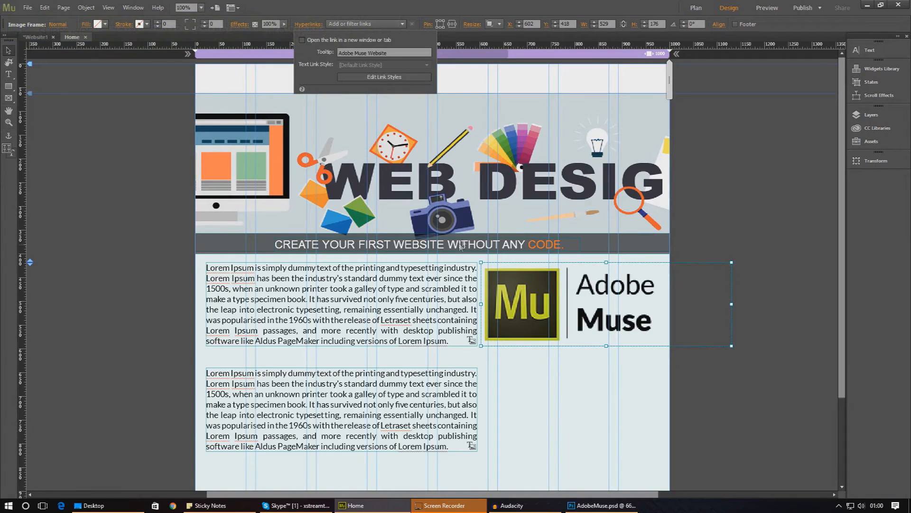
pyautogui.click(338, 26)
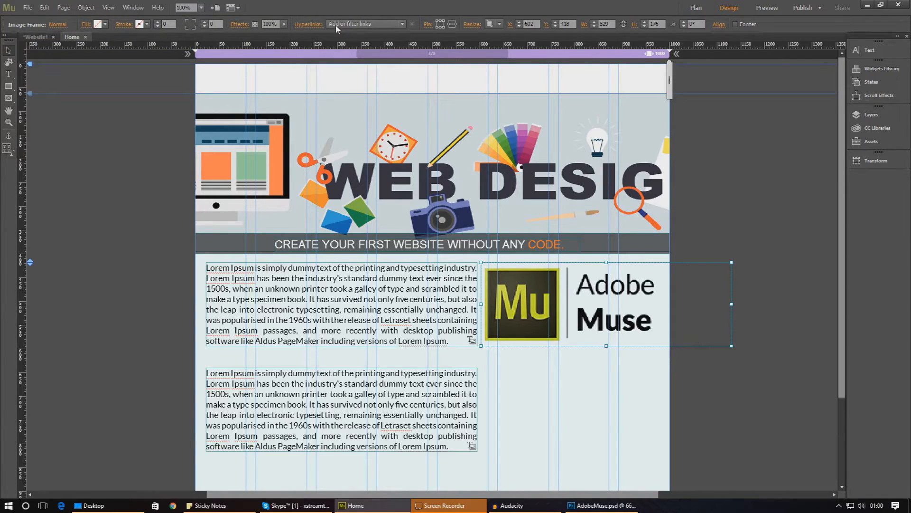
pyautogui.click(364, 24)
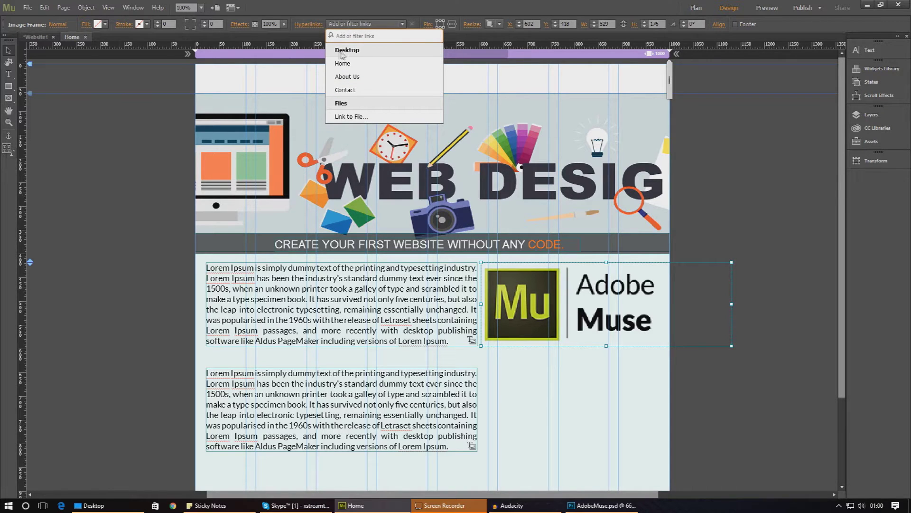
pyautogui.moveTo(346, 66)
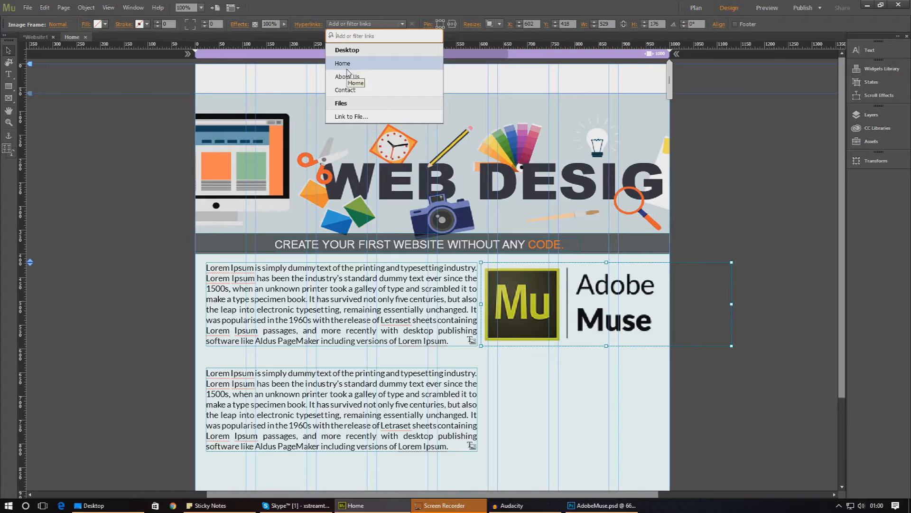
pyautogui.moveTo(347, 76)
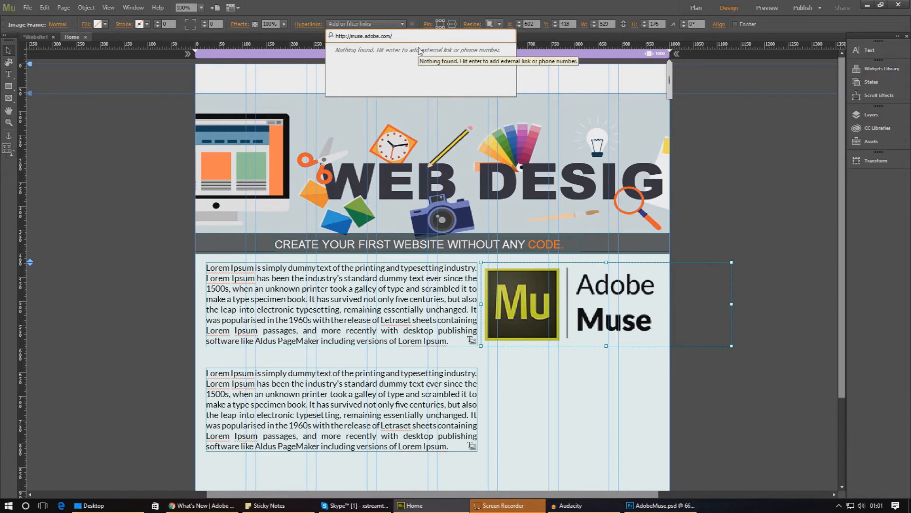
pyautogui.press('Enter')
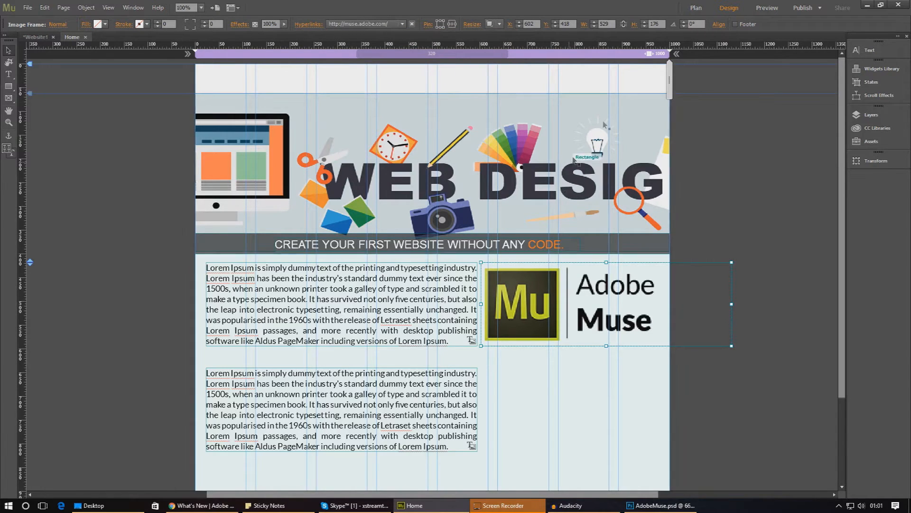
pyautogui.click(765, 8)
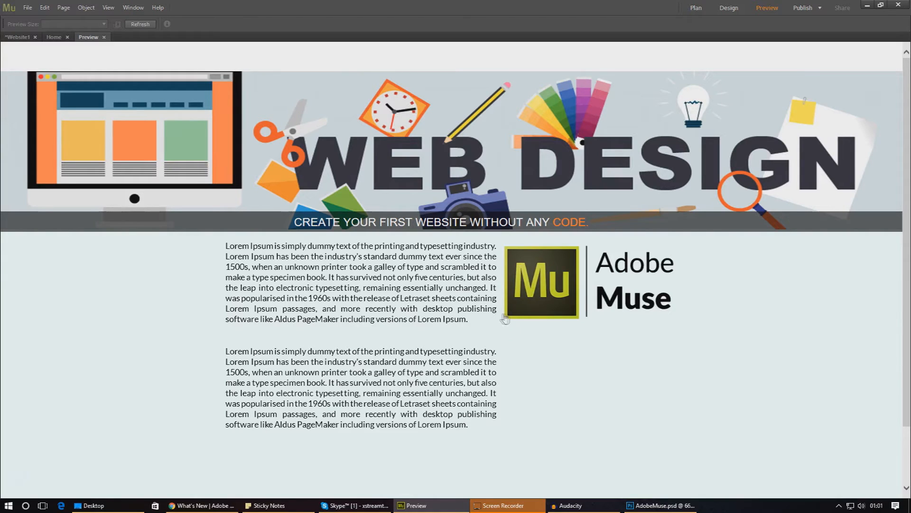
pyautogui.moveTo(515, 315)
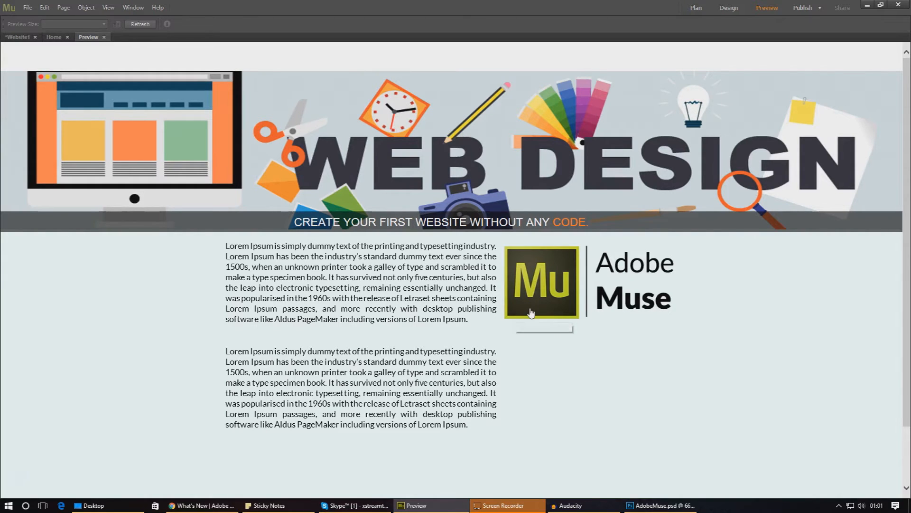
pyautogui.moveTo(526, 309)
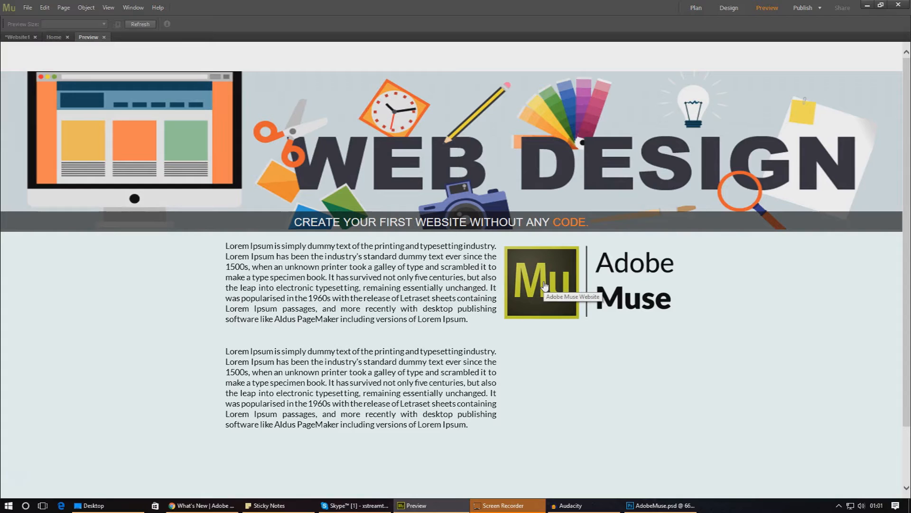
pyautogui.moveTo(617, 280)
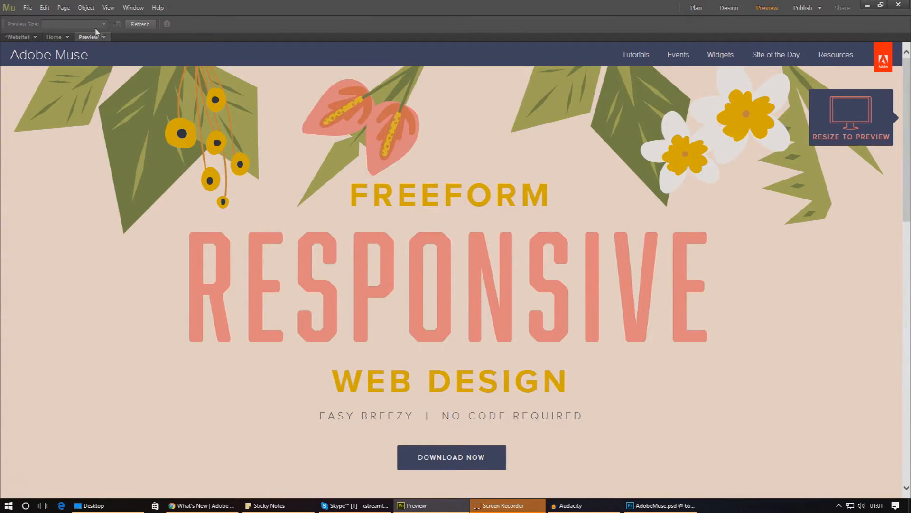
pyautogui.click(729, 8)
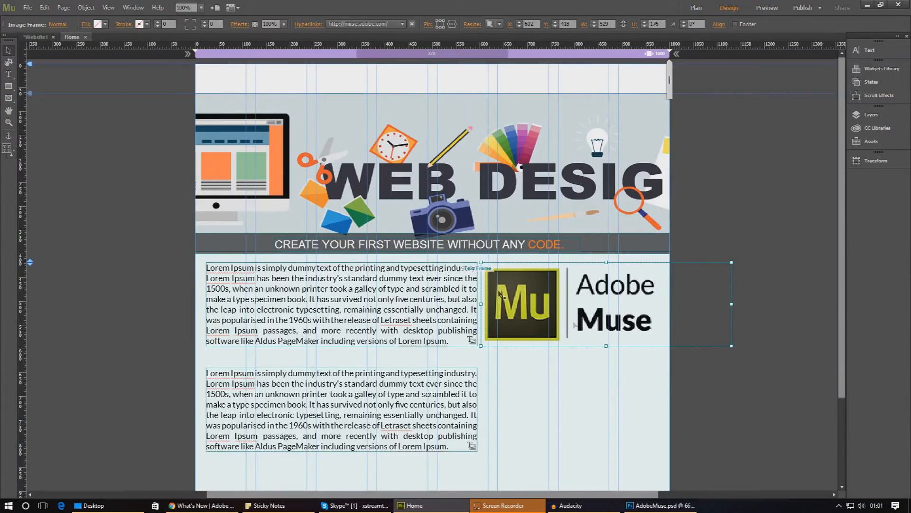
# - Link the first paragraph's closing words 'Lorem Ipsum.' to the About Us page, accepting the rasterised-text warning
pyautogui.click(337, 308)
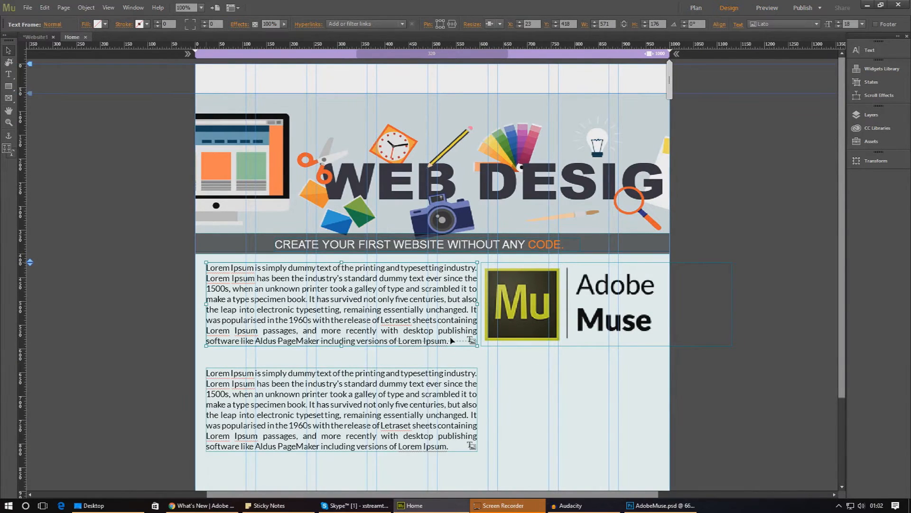
pyautogui.moveTo(428, 364)
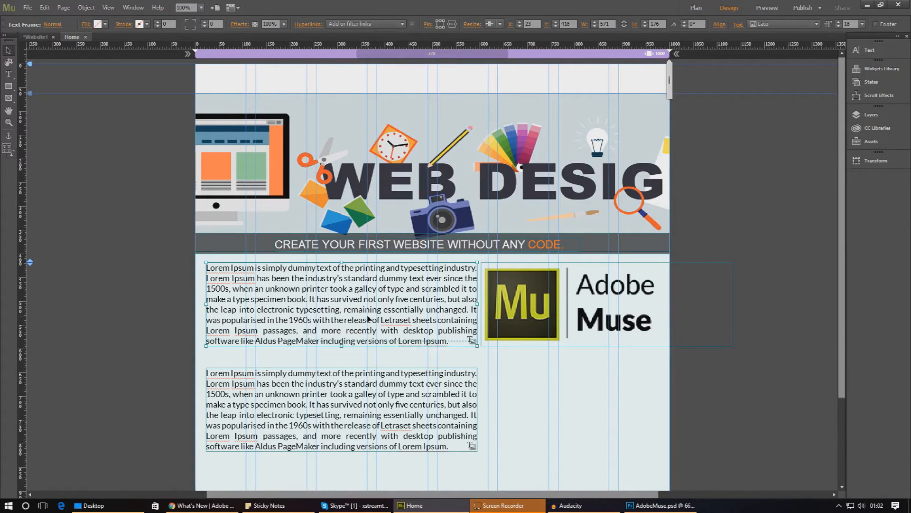
pyautogui.moveTo(92, 286)
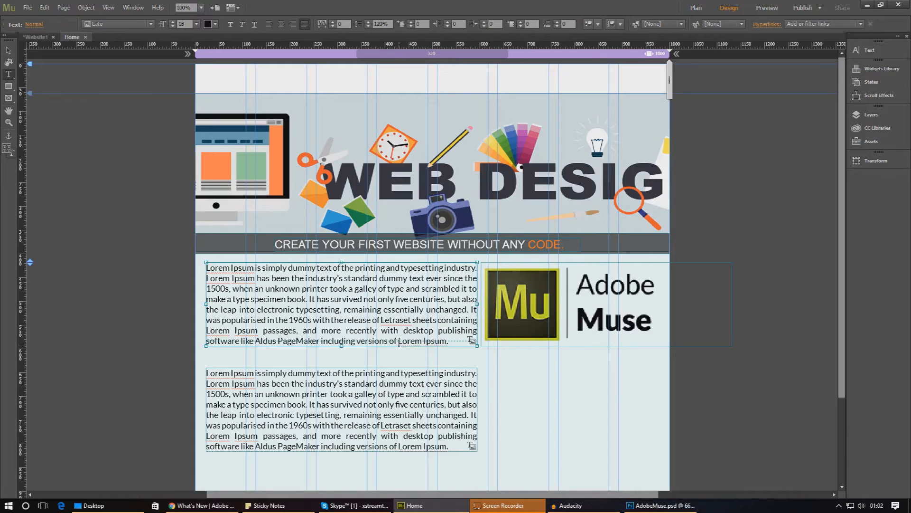
pyautogui.doubleClick(421, 340)
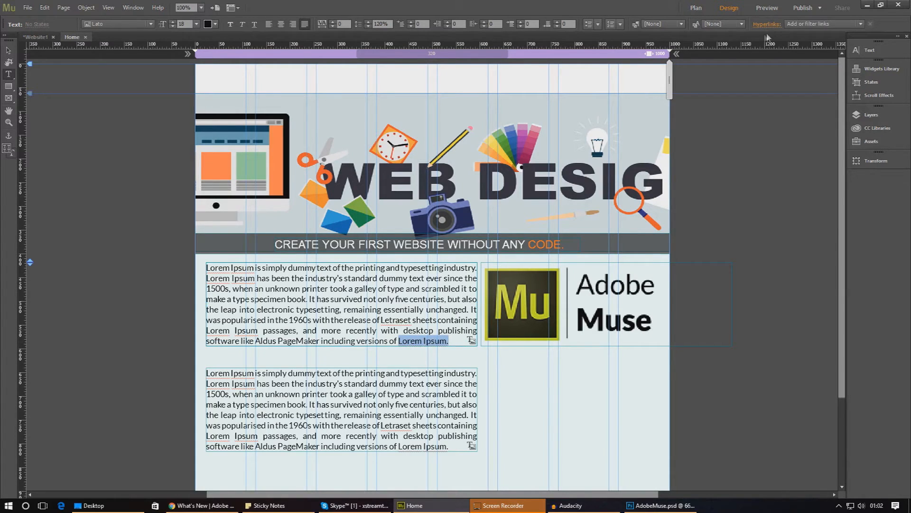
pyautogui.moveTo(808, 28)
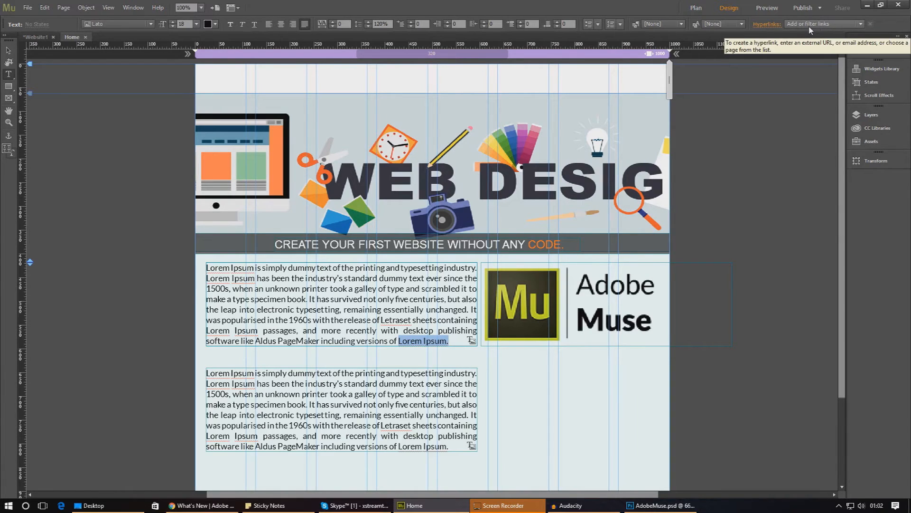
pyautogui.click(819, 24)
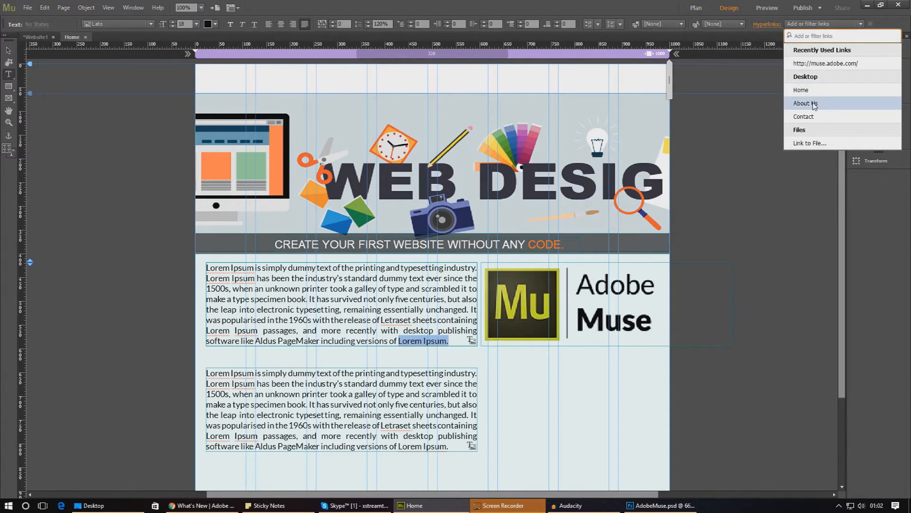
pyautogui.click(805, 103)
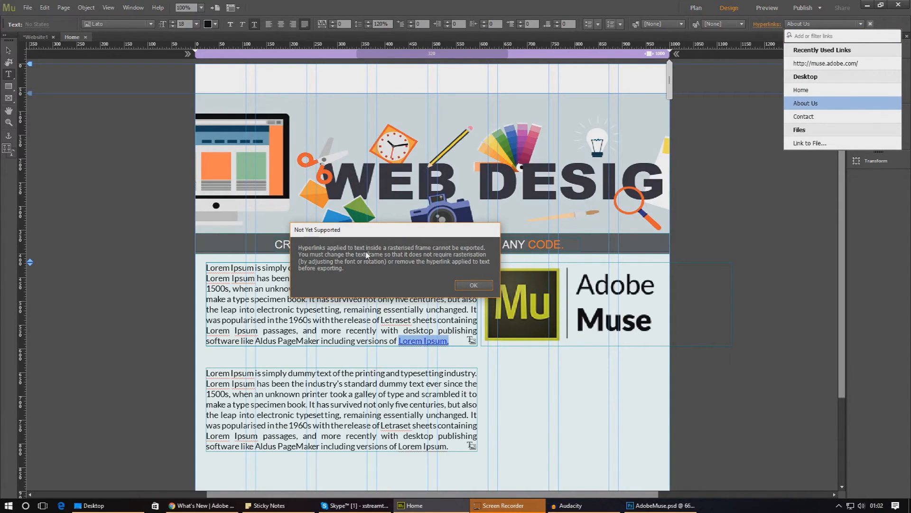
pyautogui.moveTo(424, 264)
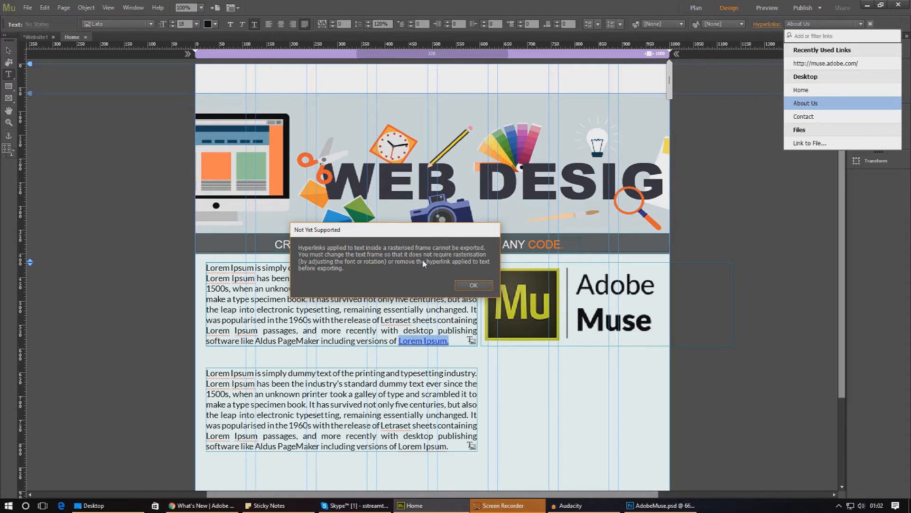
pyautogui.moveTo(408, 272)
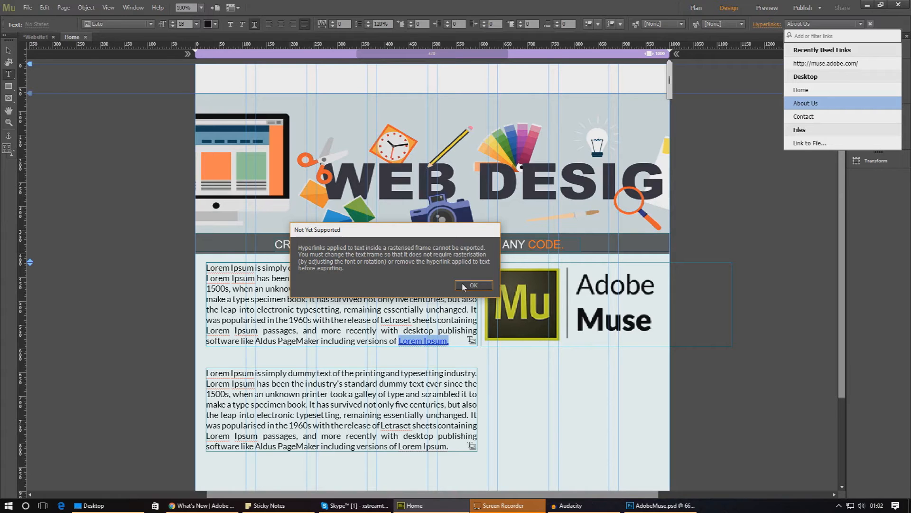
pyautogui.click(474, 285)
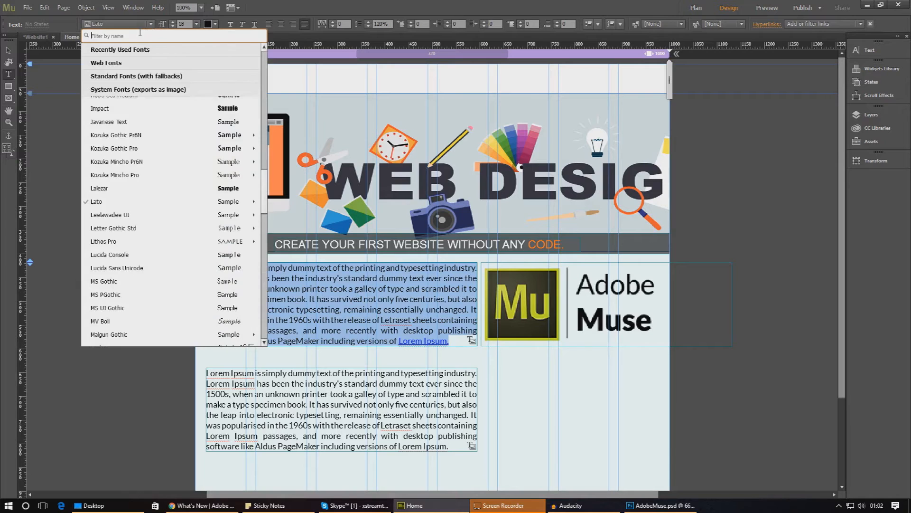
# - Change the first paragraph's font to Arial so the About Us link stays live text
pyautogui.write('ar')
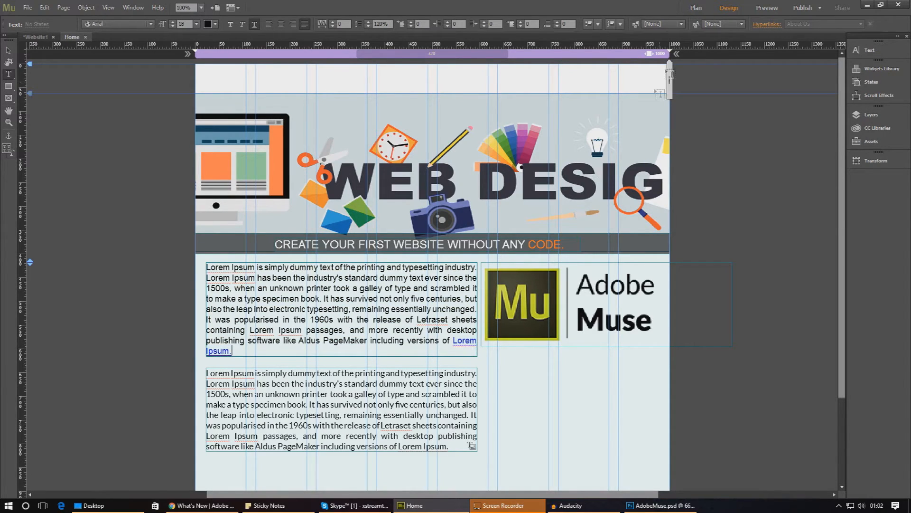
pyautogui.click(761, 8)
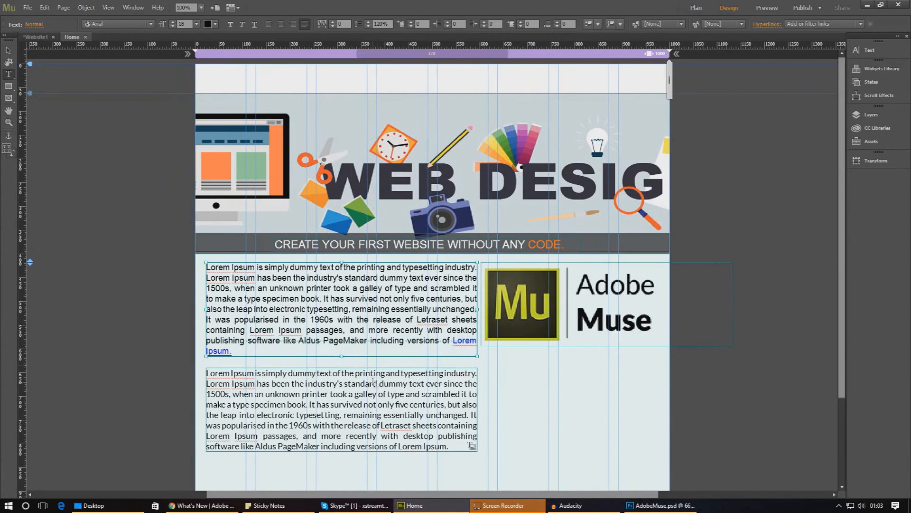
pyautogui.click(28, 8)
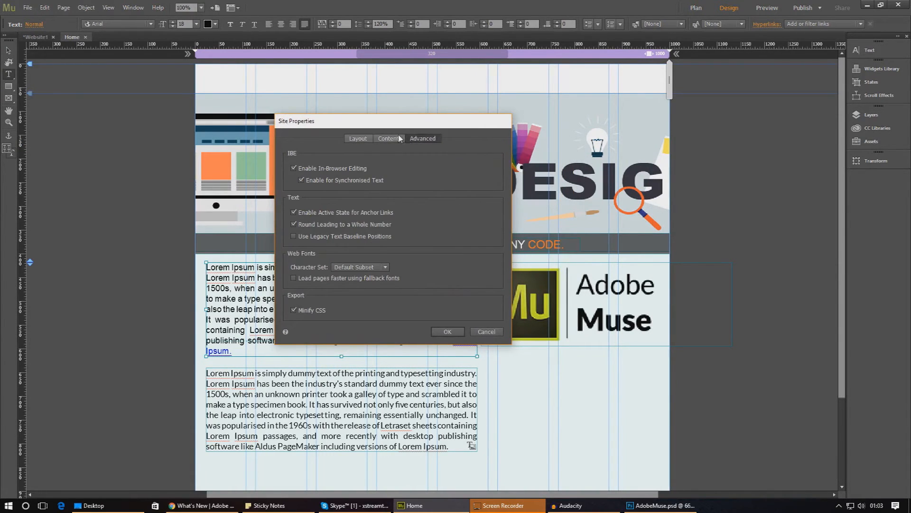
# - In Site Properties > Content, set the Normal hyperlink colour to orange and apply it
pyautogui.click(422, 139)
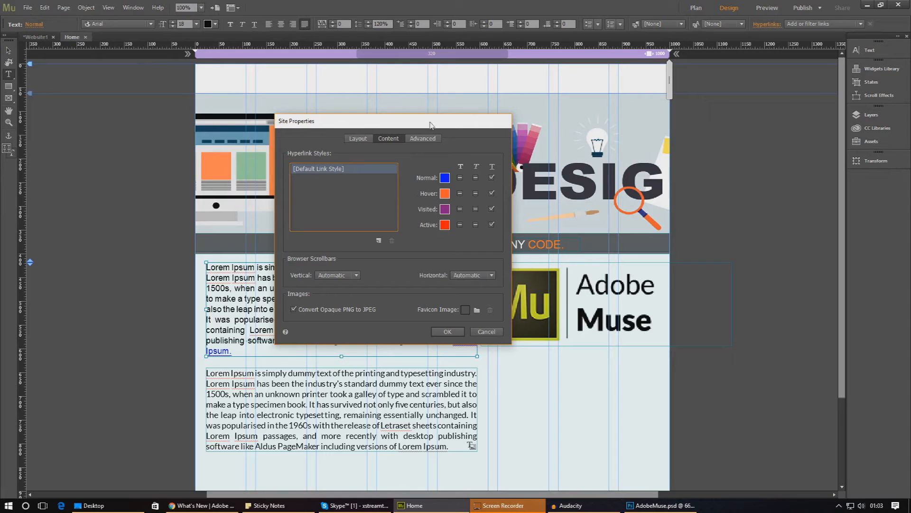
pyautogui.moveTo(430, 121); pyautogui.dragTo(348, 74)
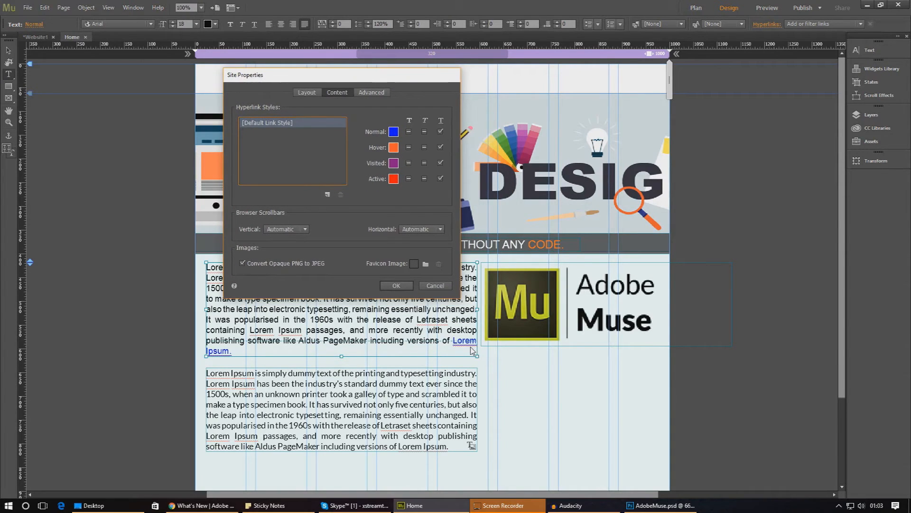
pyautogui.click(394, 131)
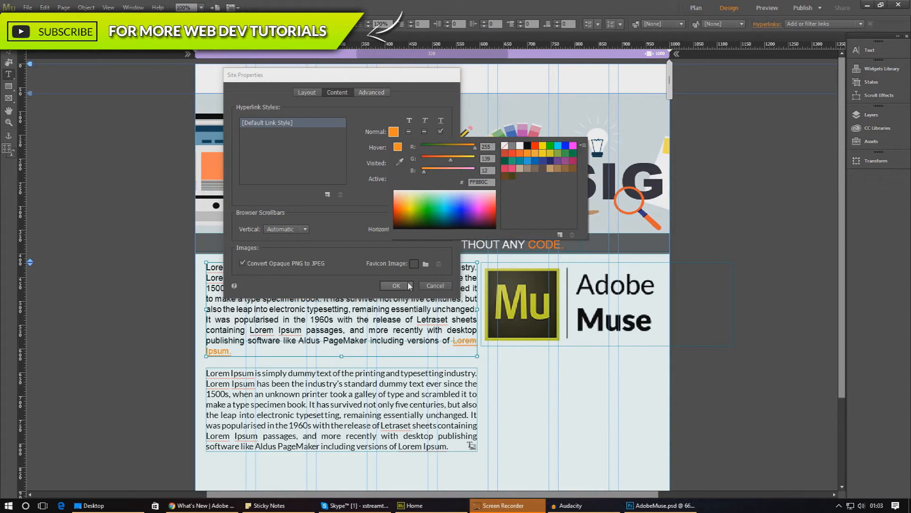
pyautogui.click(395, 285)
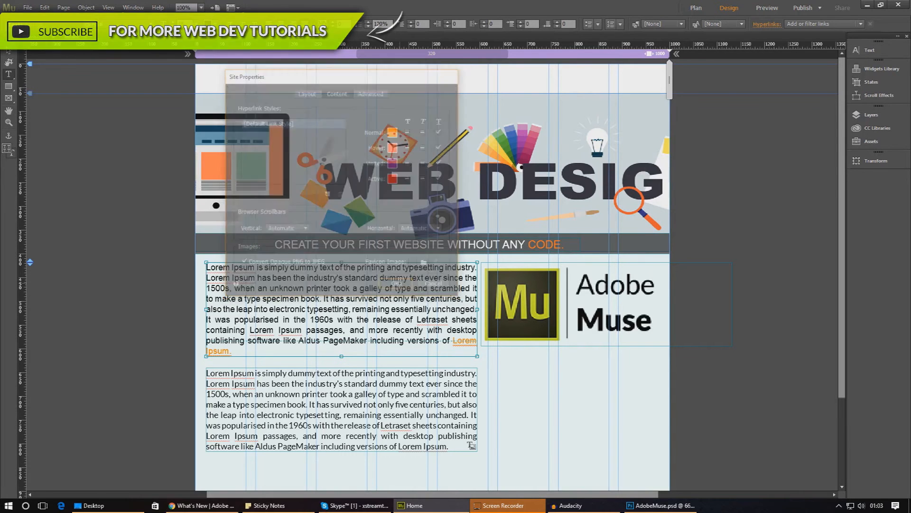
pyautogui.click(766, 7)
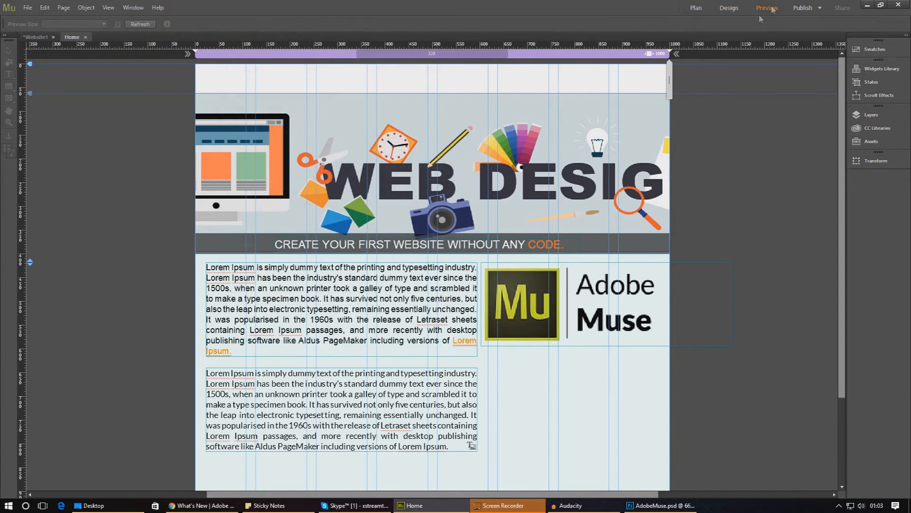
pyautogui.click(767, 7)
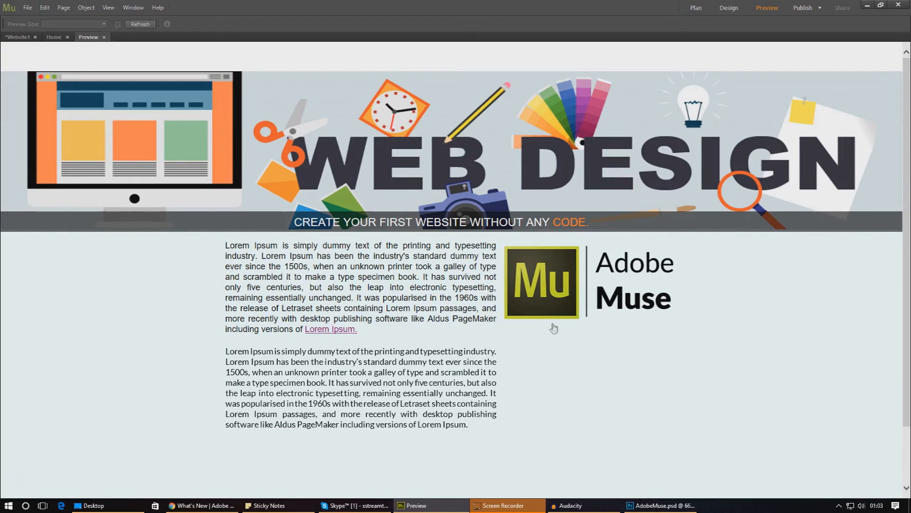
pyautogui.moveTo(69, 58)
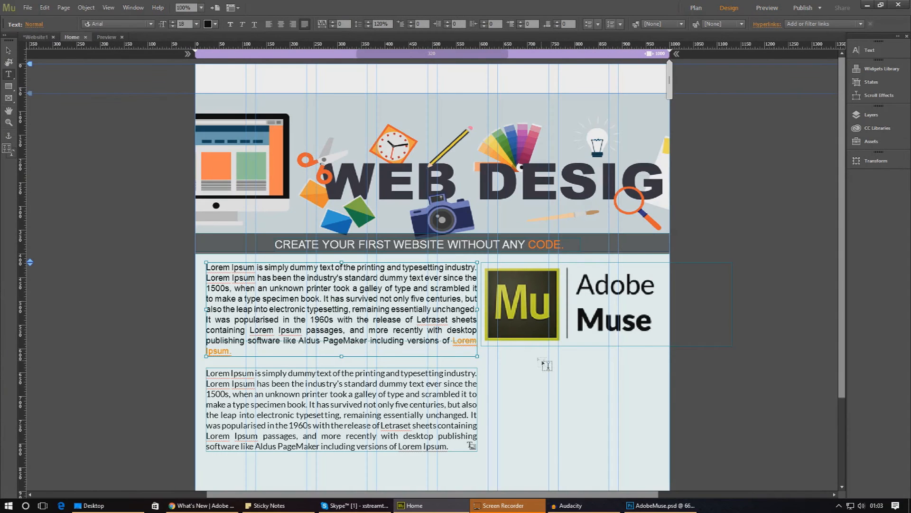
# - Place the Adobe Photoshop logo image beside the second paragraph under the Muse logo
pyautogui.click(7, 62)
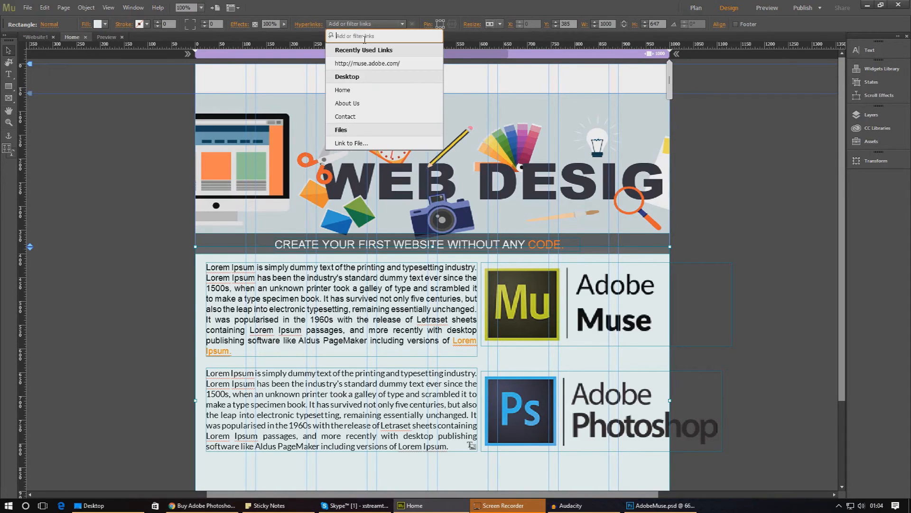
pyautogui.click(527, 403)
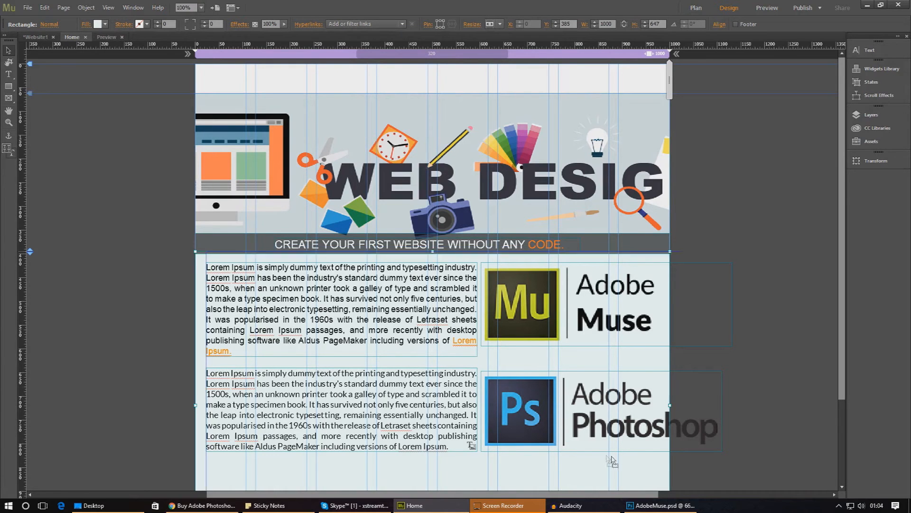
pyautogui.scroll(-3)
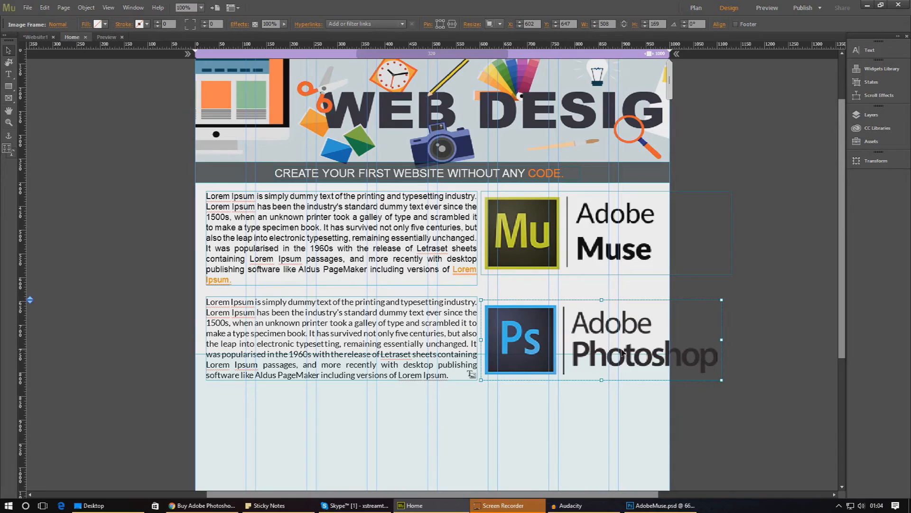
pyautogui.moveTo(592, 392)
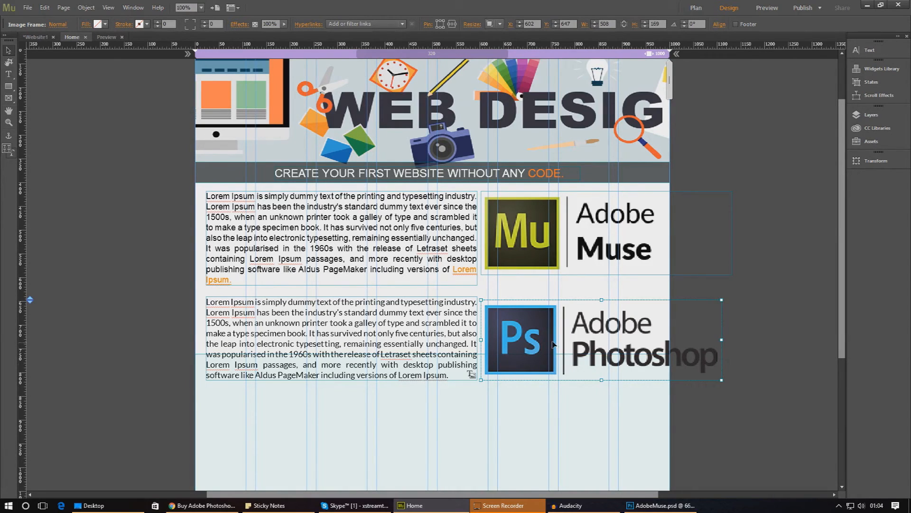
pyautogui.click(368, 23)
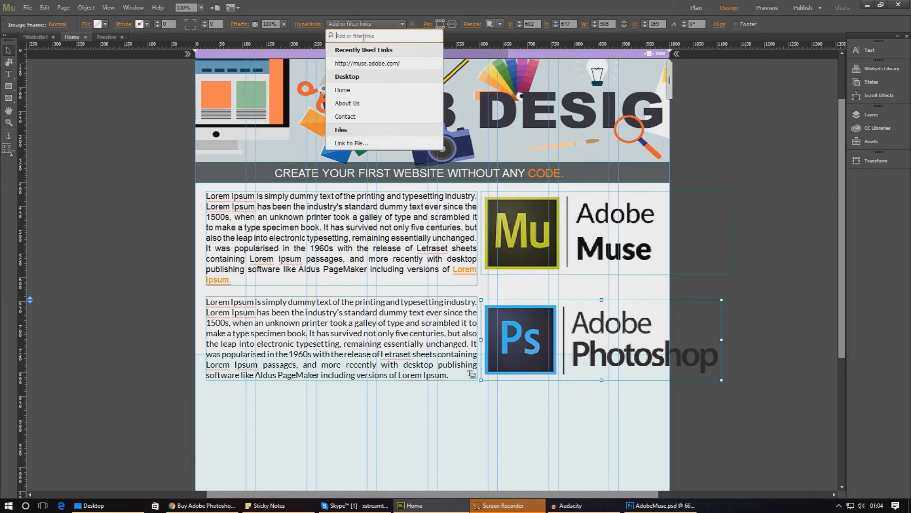
pyautogui.write('http://www.adobe.com/uk/products/photoshop.html')
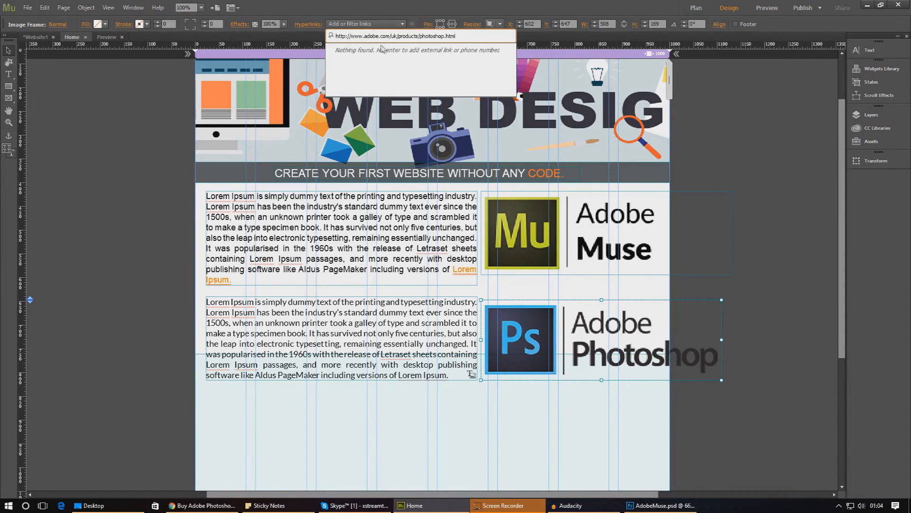
pyautogui.click(403, 24)
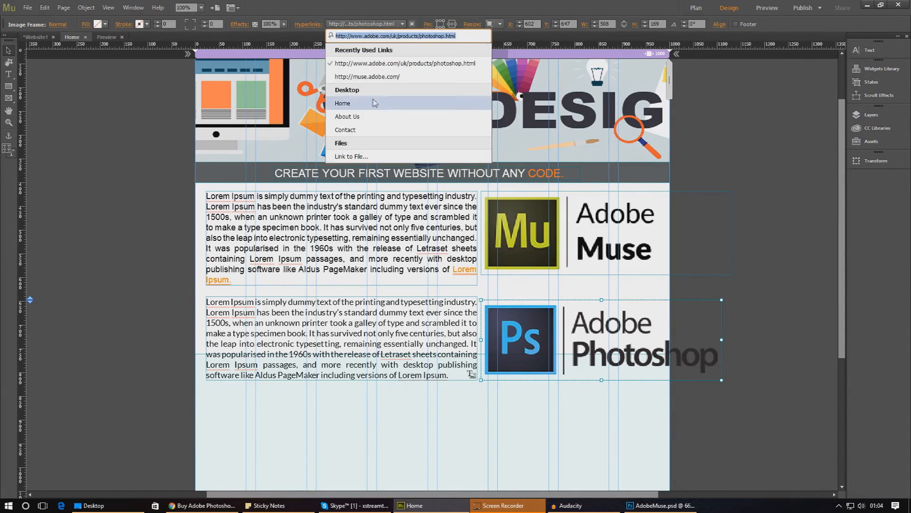
pyautogui.moveTo(374, 81)
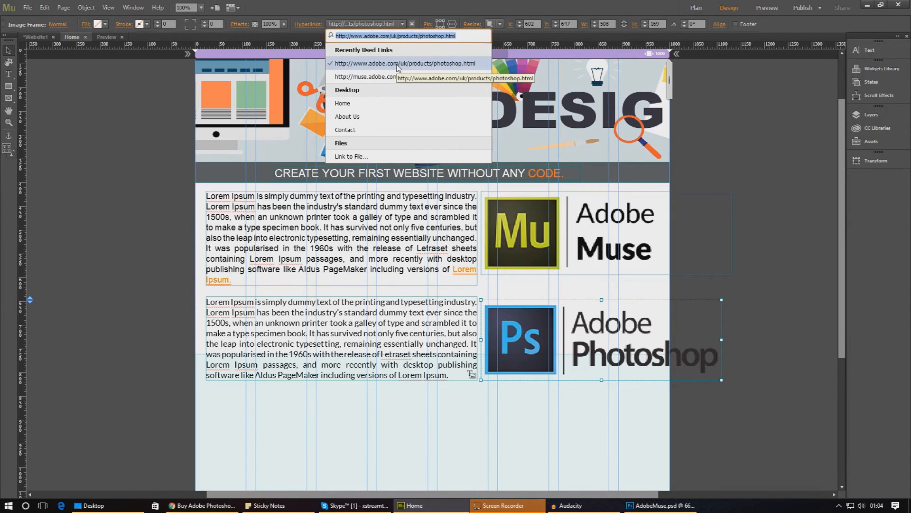
pyautogui.moveTo(381, 77)
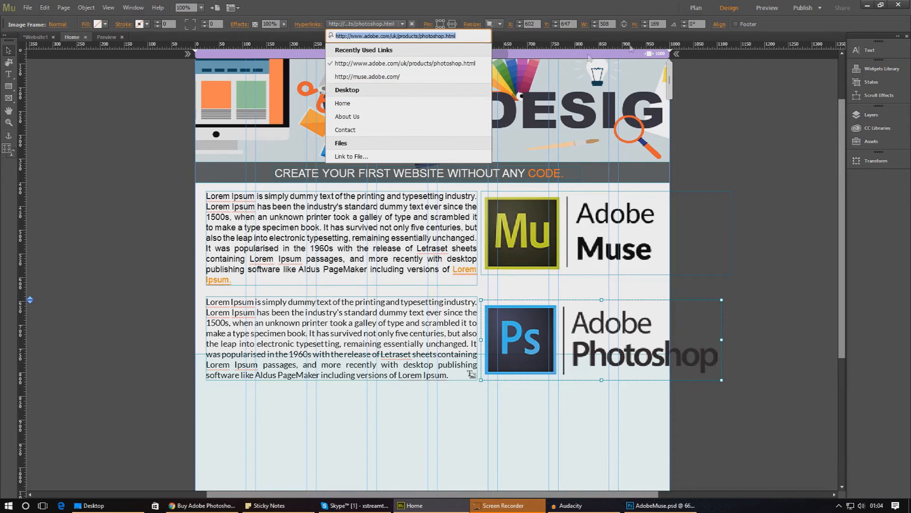
pyautogui.click(767, 7)
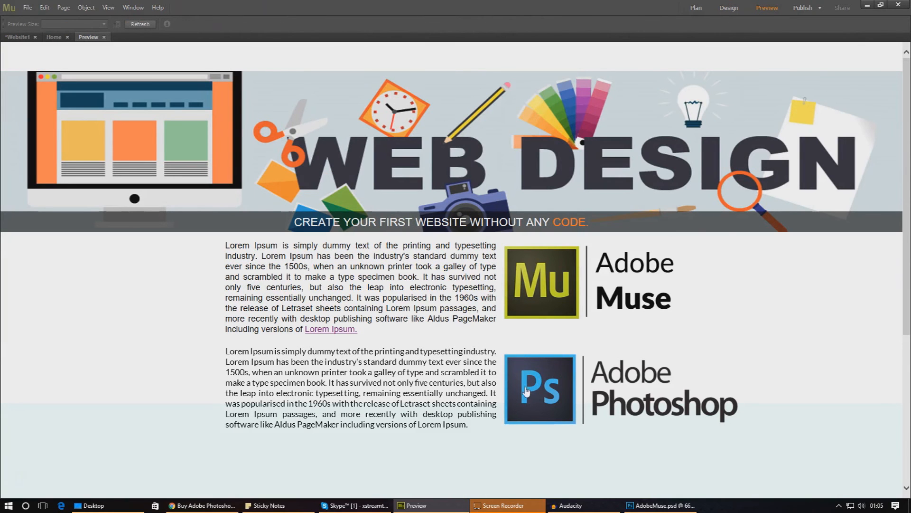
pyautogui.moveTo(591, 379)
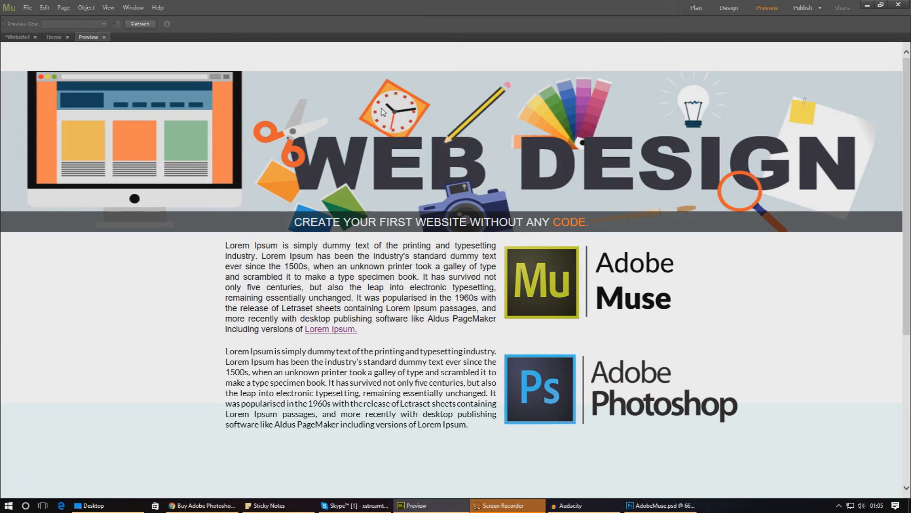
pyautogui.moveTo(378, 113)
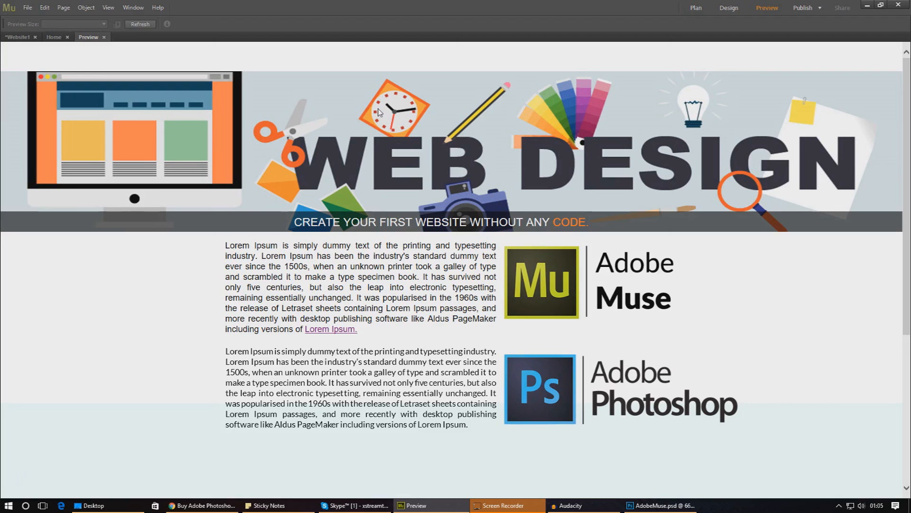
pyautogui.moveTo(302, 235)
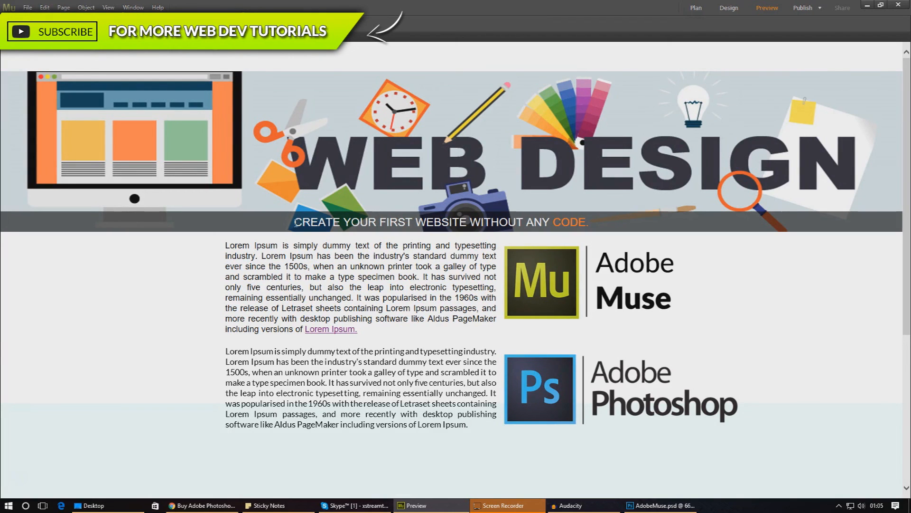
pyautogui.moveTo(296, 232)
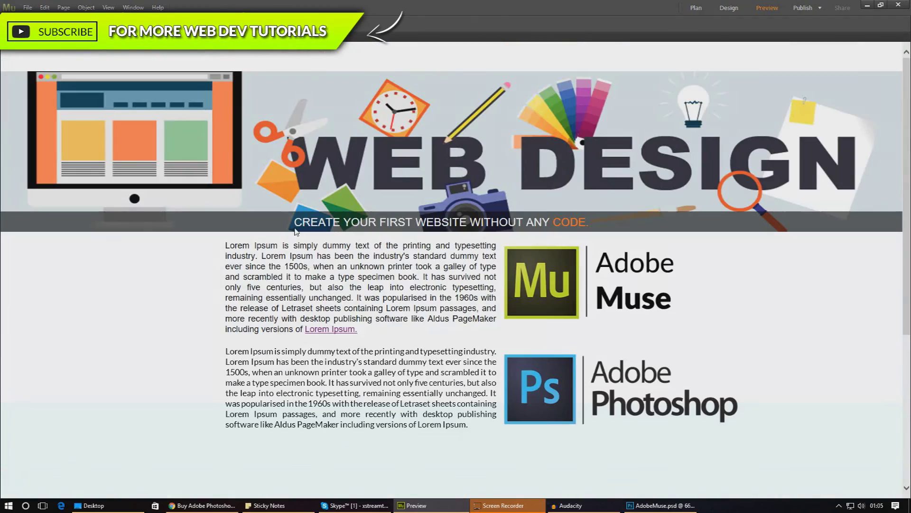